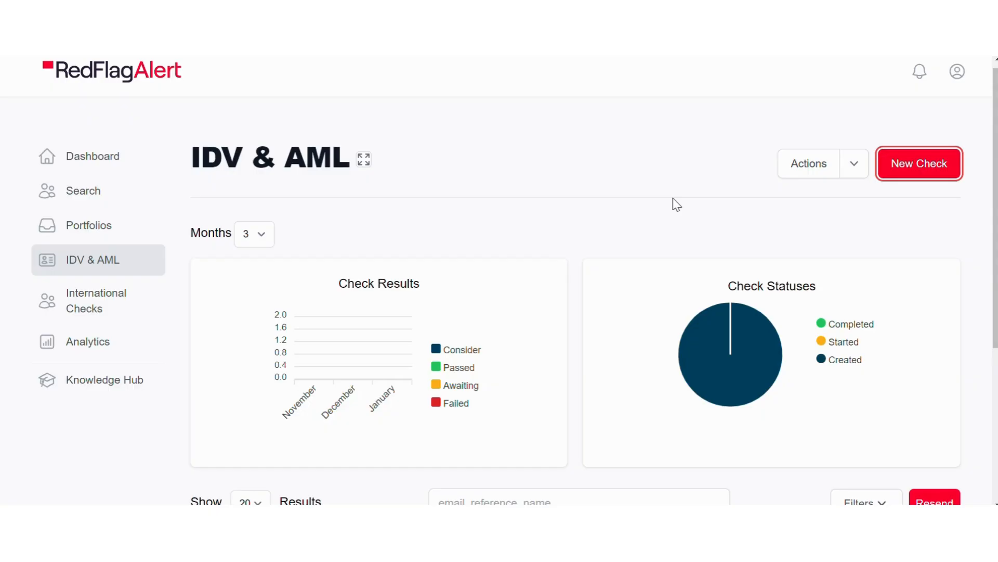
mouse_move(573, 262)
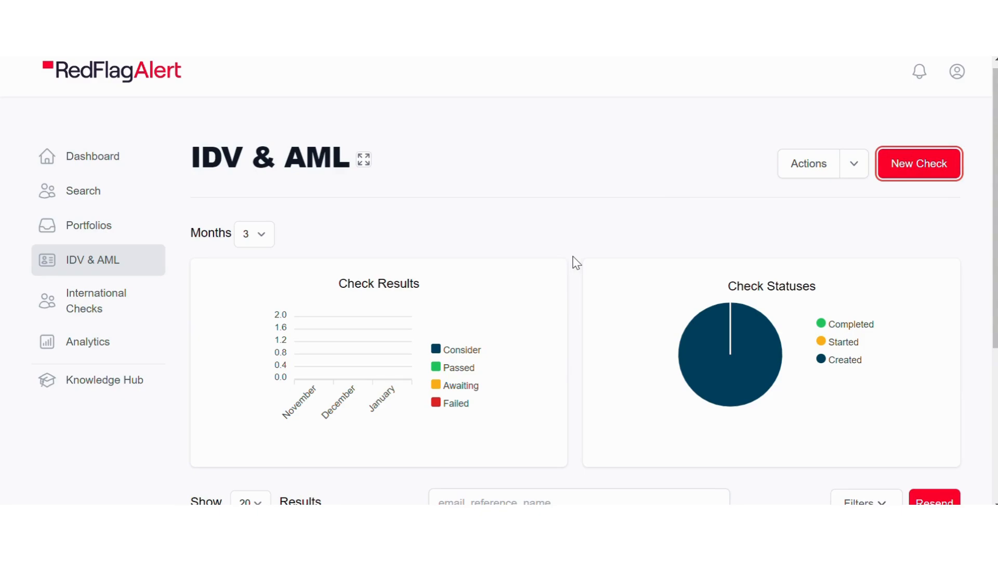
Start a new single check and review its PEPs, sanctions and adverse media options
left_click(919, 163)
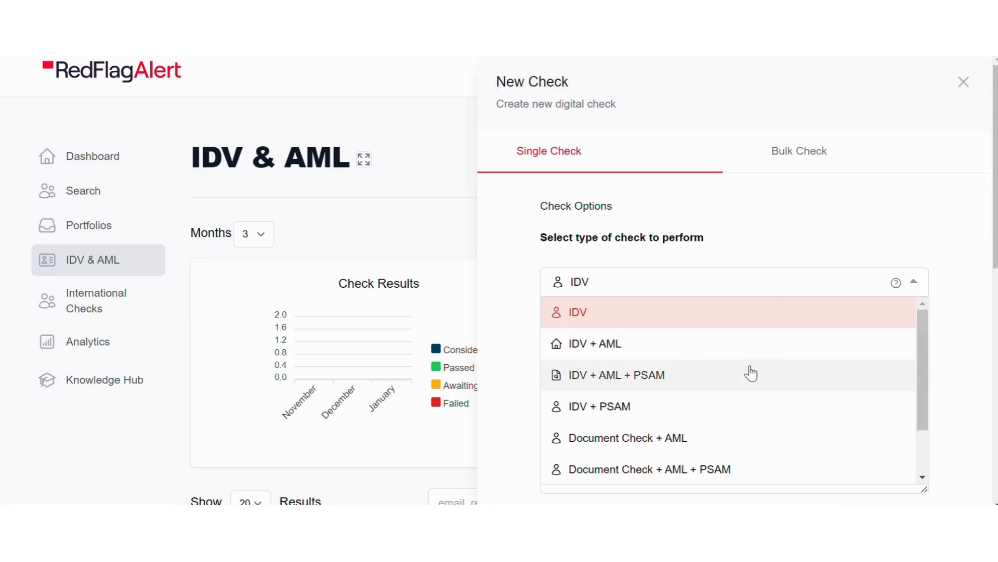
scroll("down", 3)
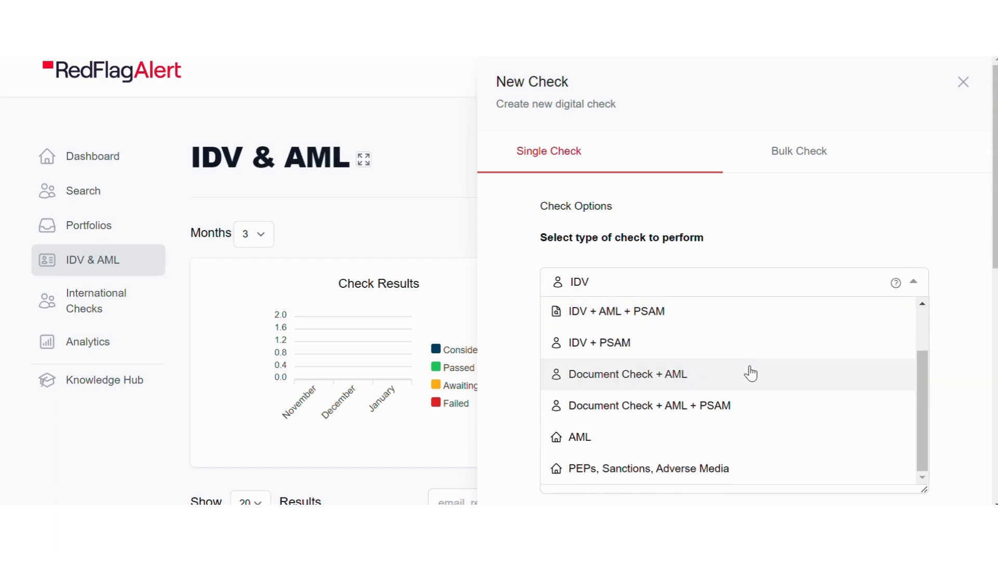
scroll("up", 3)
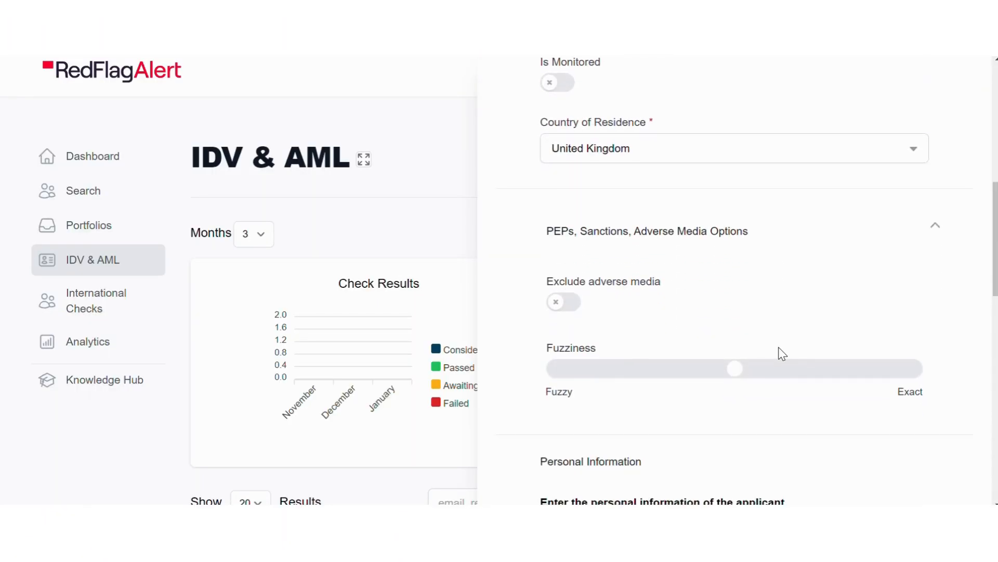
Enter the message 'Hello' with the applicant's personal details and create the check
scroll("down", 3)
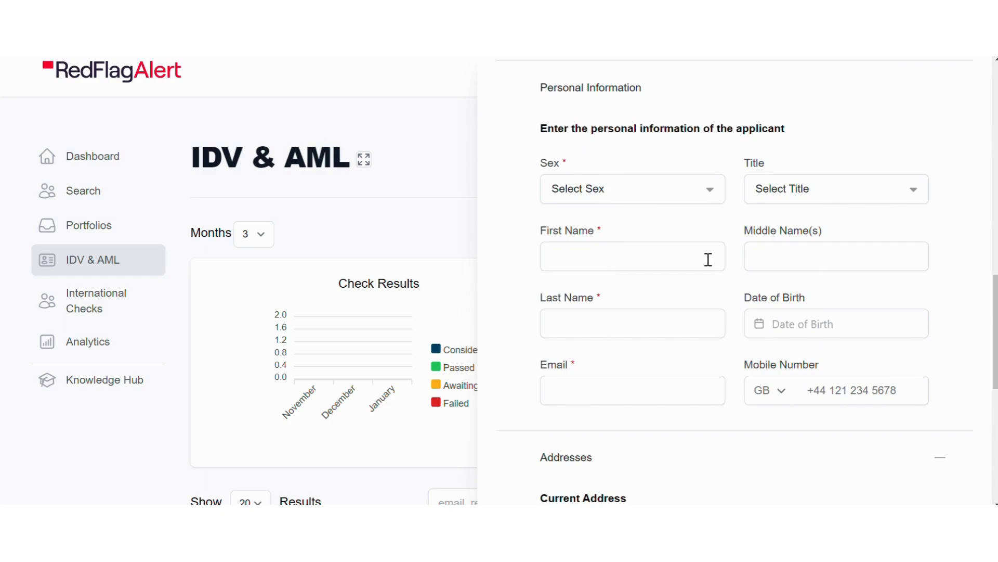
scroll("down", 3)
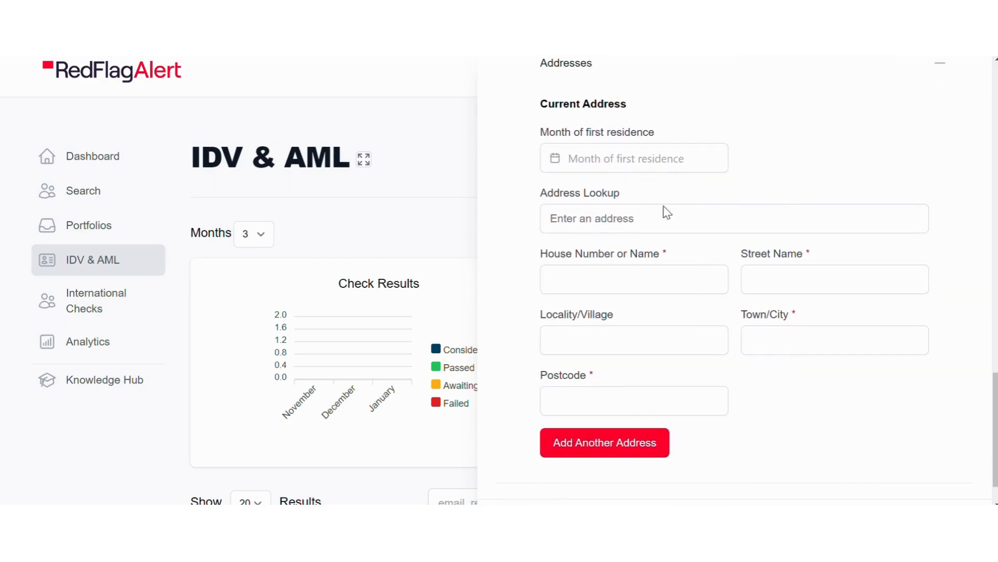
scroll("up", 3)
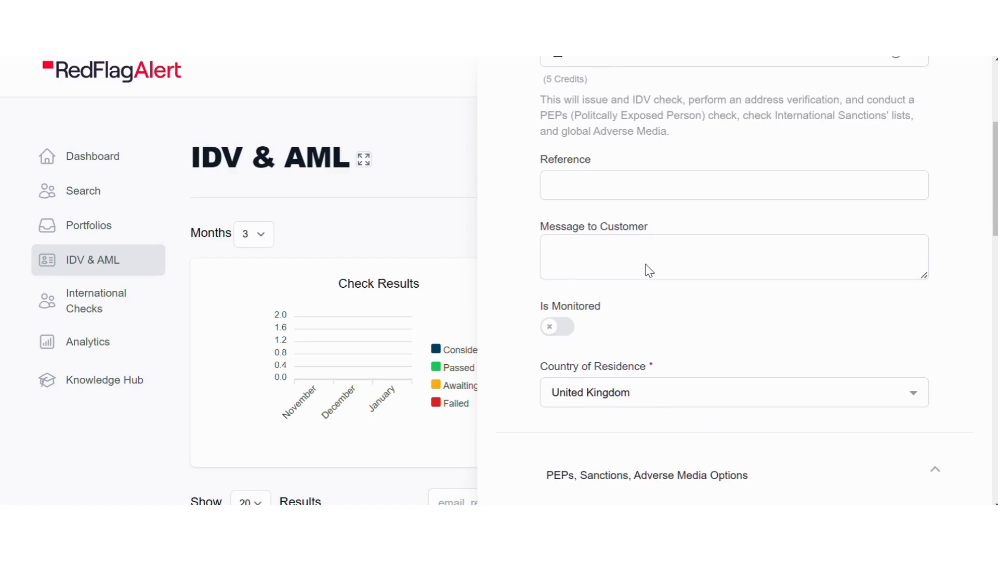
type("Hello")
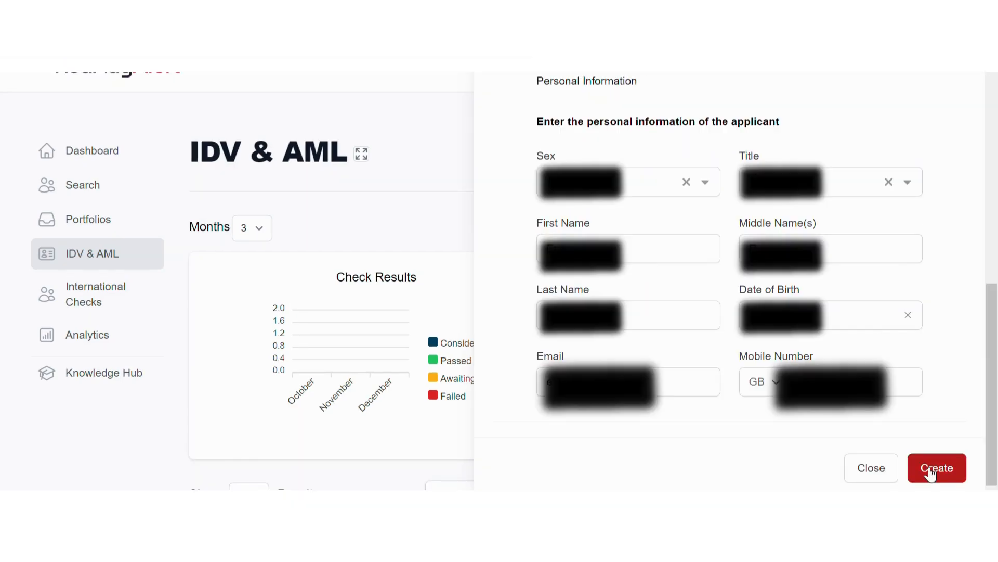
left_click(936, 467)
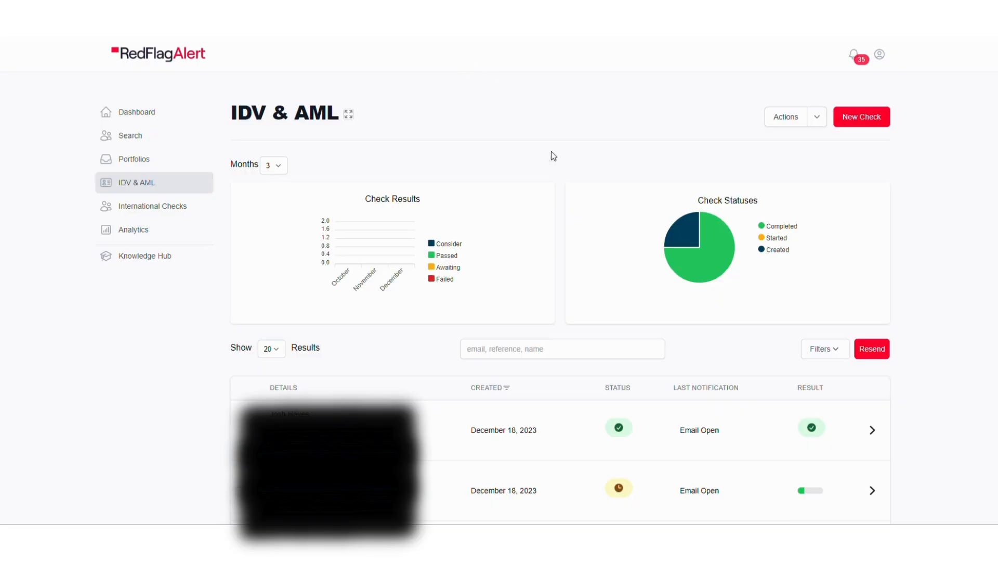
Open the completed check's report from the IDV & AML list
left_click(873, 430)
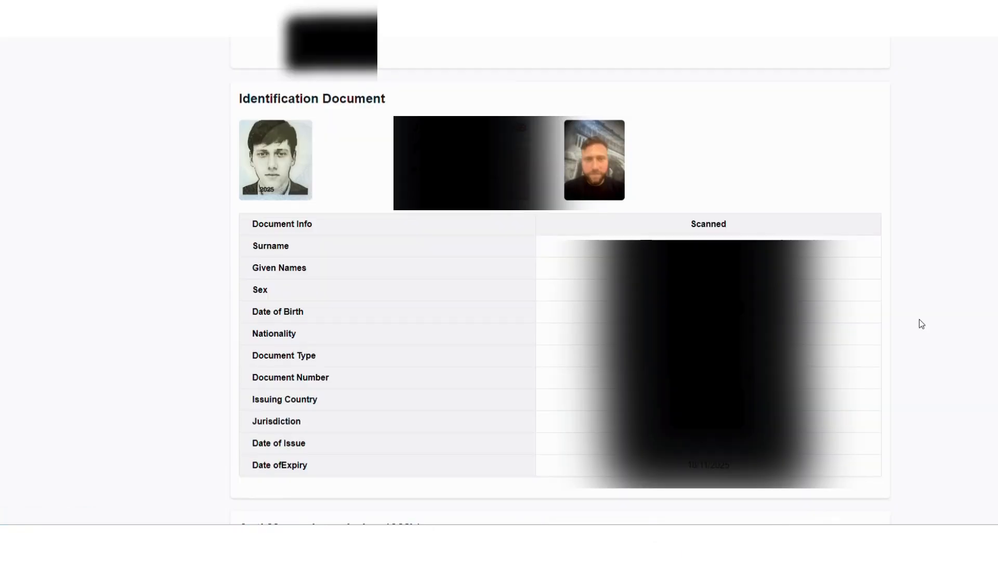
Scroll through the ID document details to the passed Asia-Pacific, Europe and North America sanctions lists
scroll("down", 3)
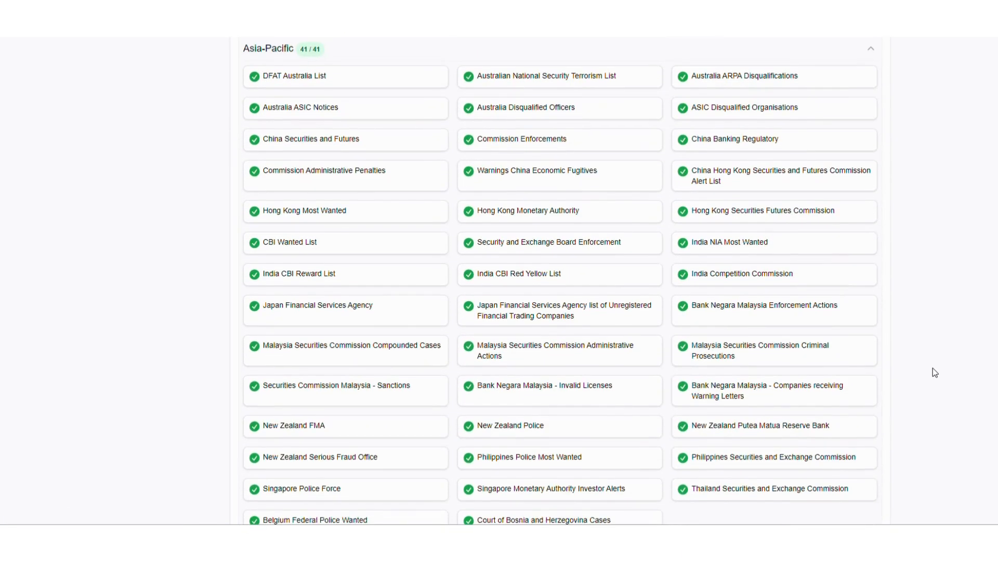
scroll("down", 3)
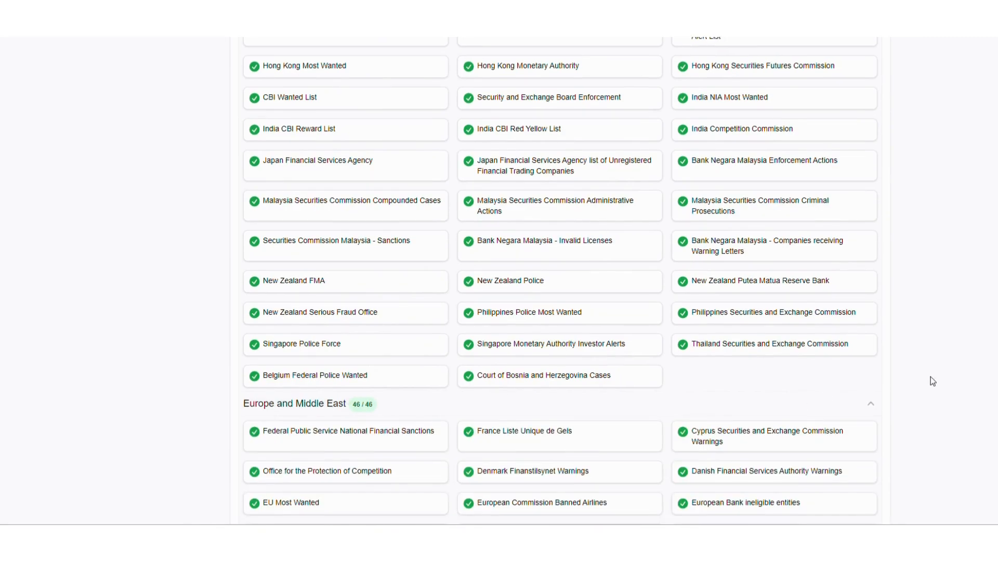
scroll("down", 3)
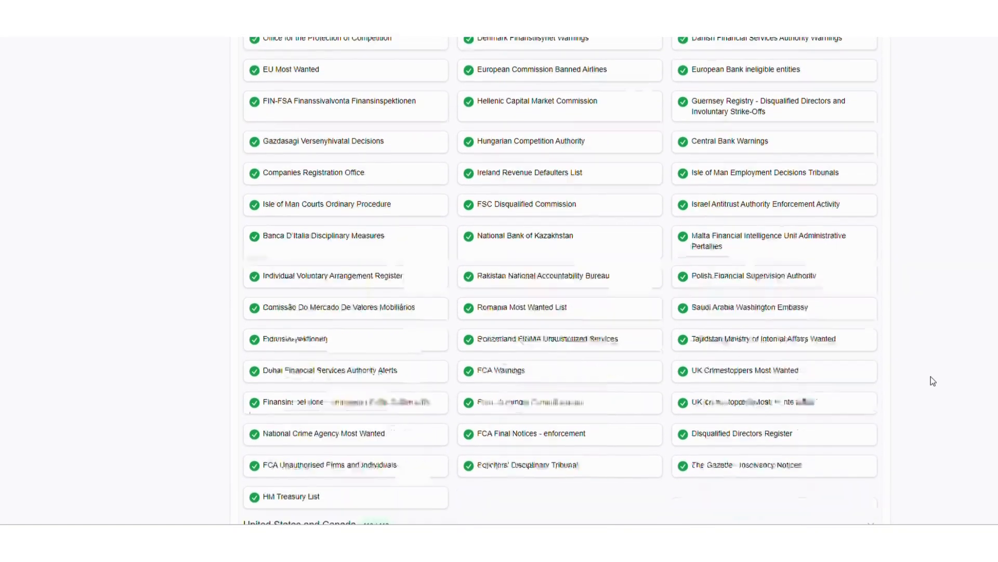
scroll("down", 3)
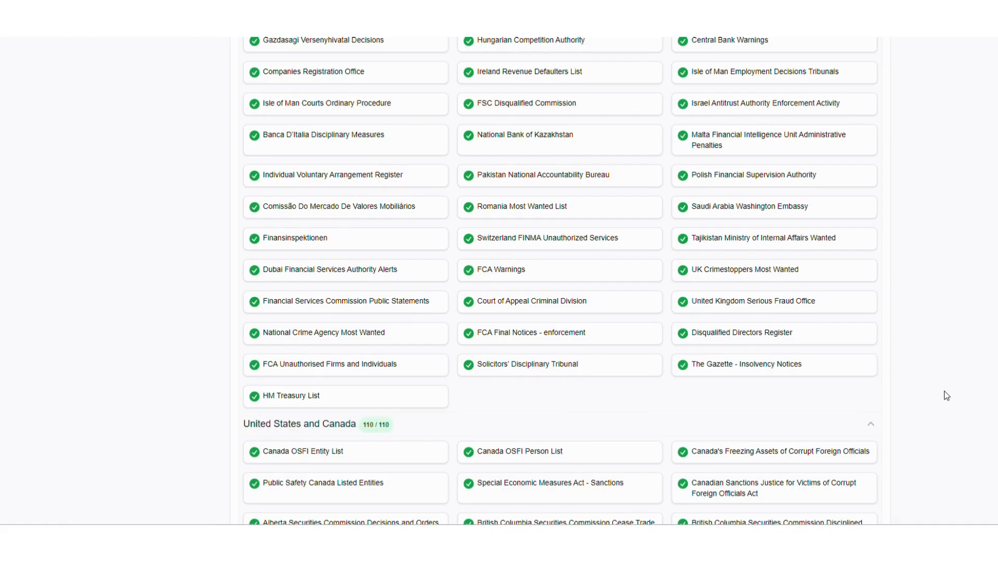